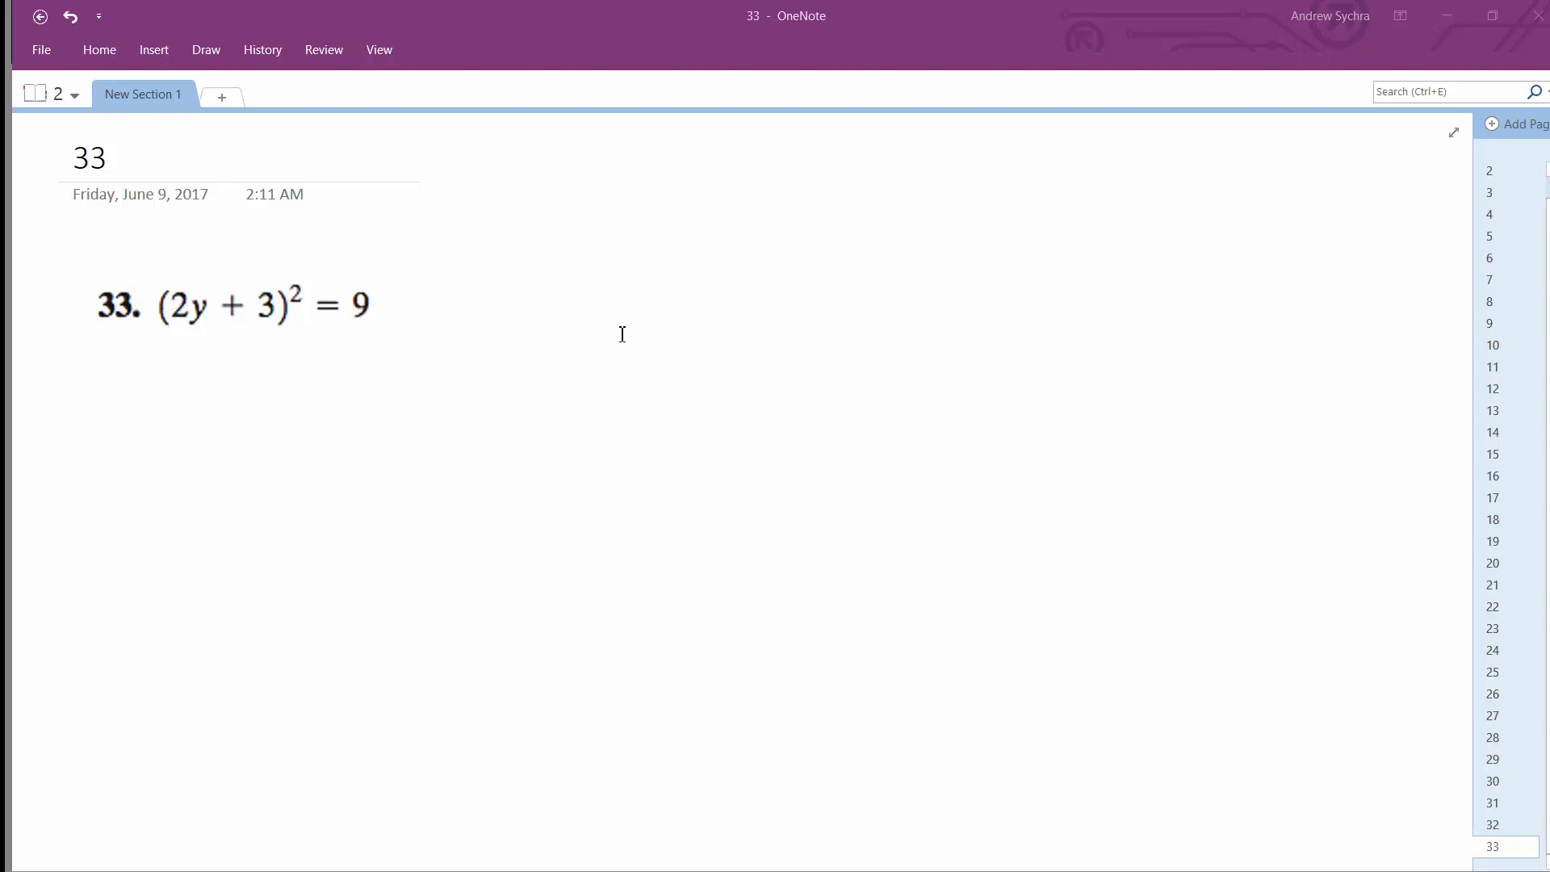
Step: Ink square root signs over both sides and write 2y+3 = ±3 below the problem
click(227, 304)
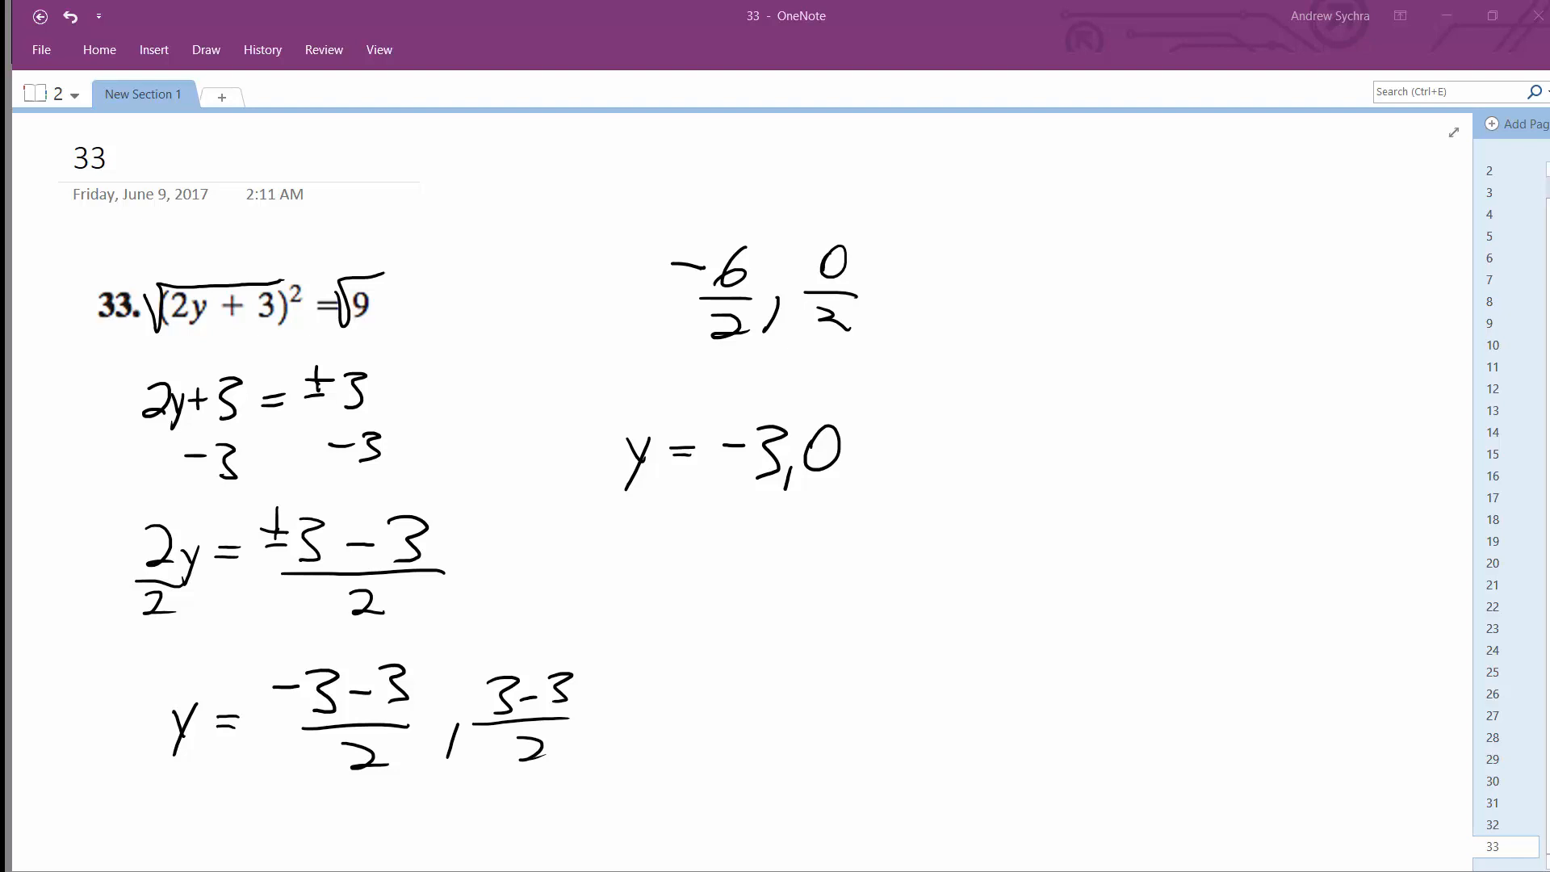
mouse_move(1049, 688)
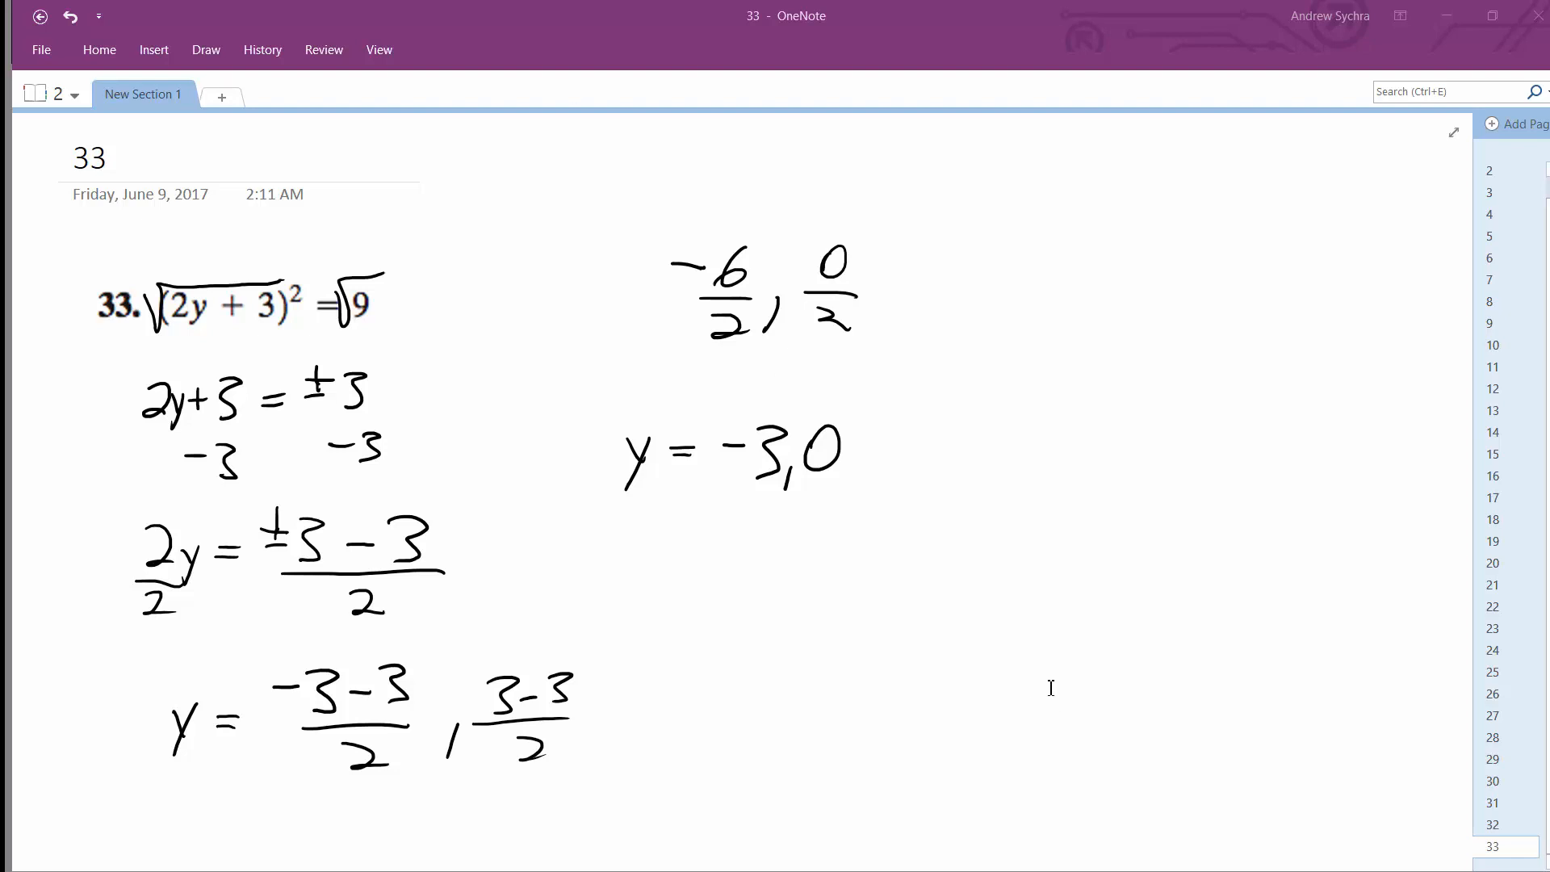